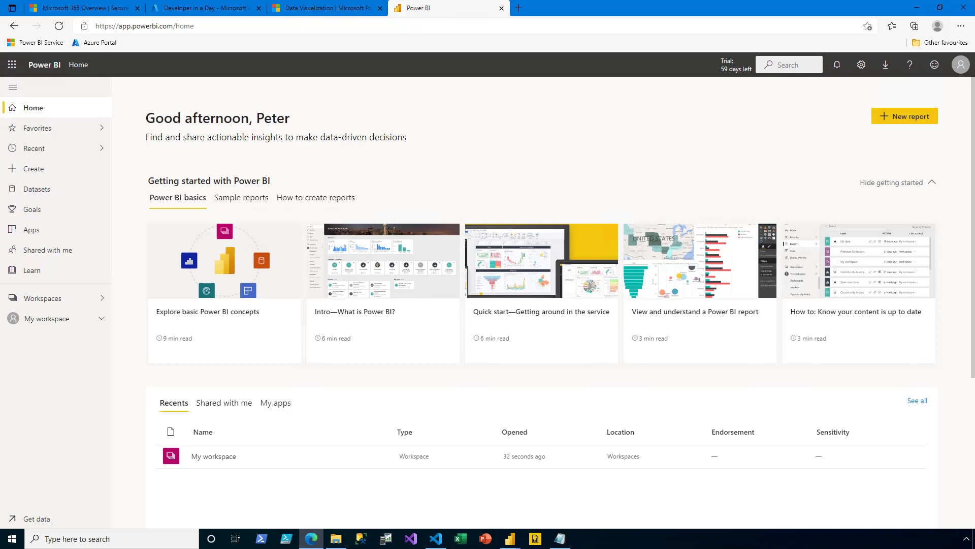
mouse_move(89, 308)
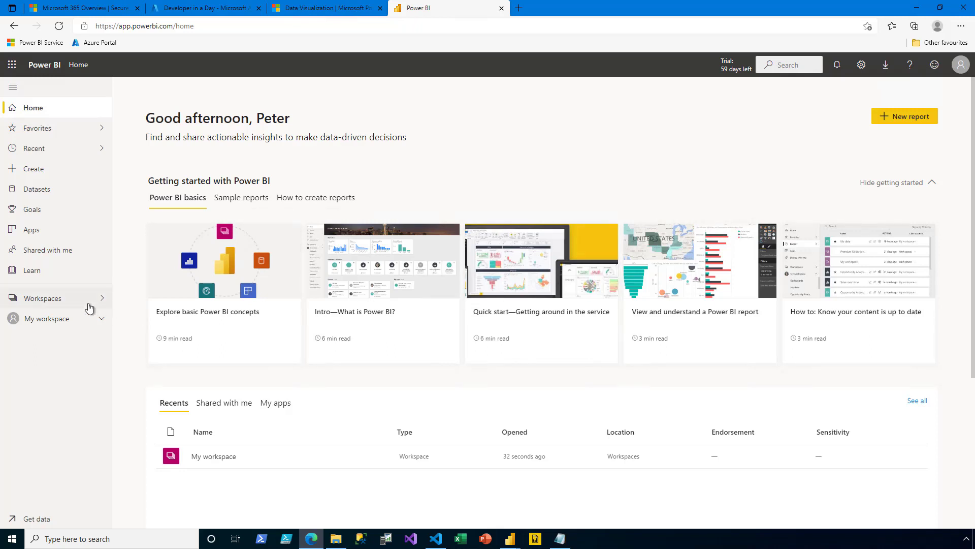
Open the Workspaces flyout from the left navigation pane, showing only My workspace
click(43, 298)
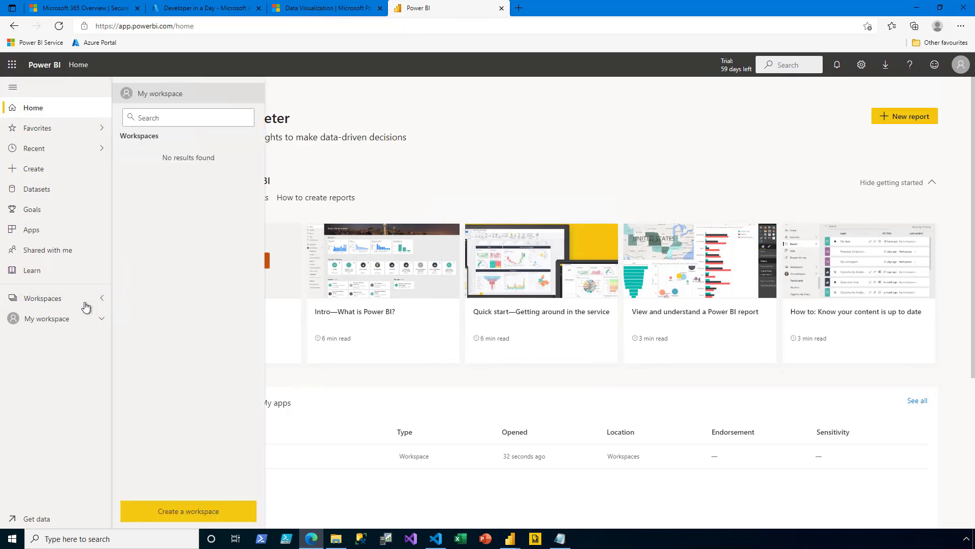
mouse_move(232, 518)
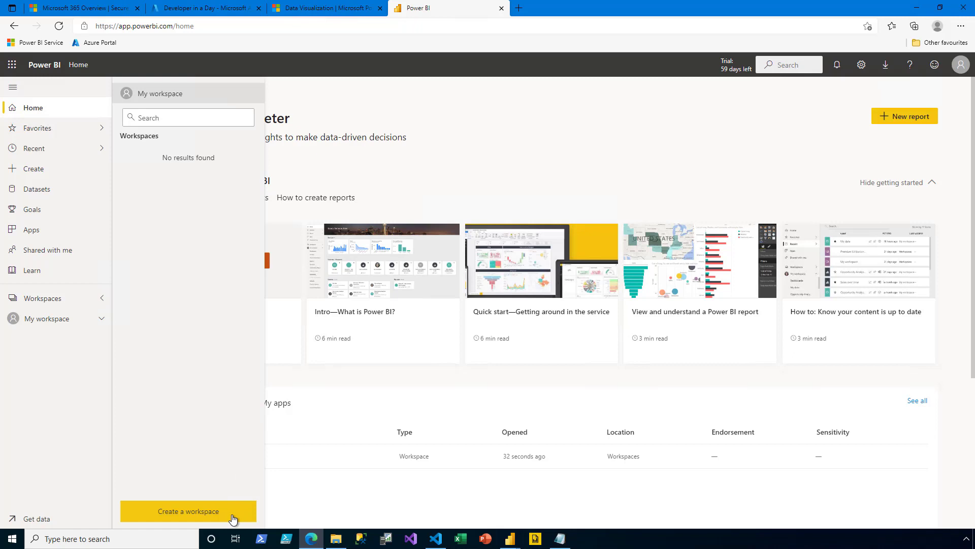
Create and save a new workspace named 'Sales Reports'
click(188, 510)
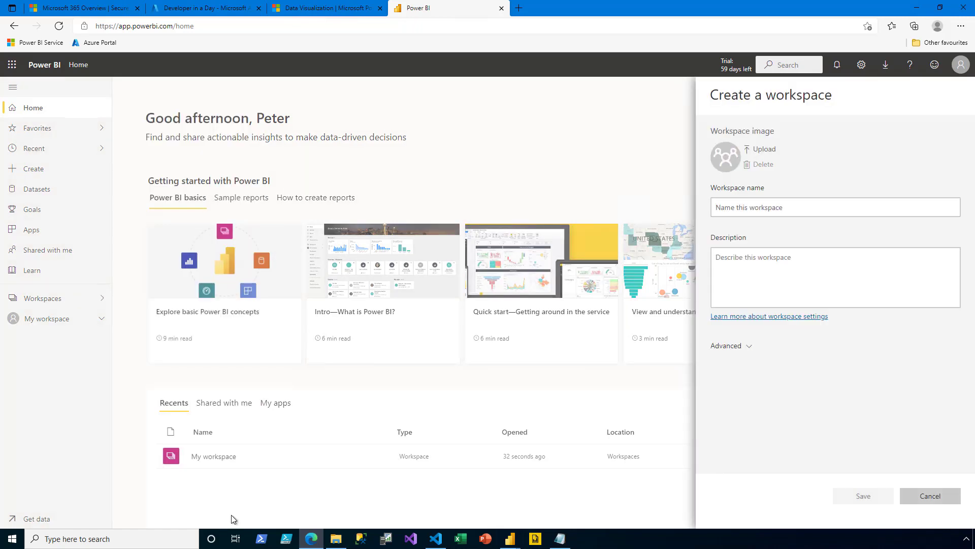
mouse_move(814, 197)
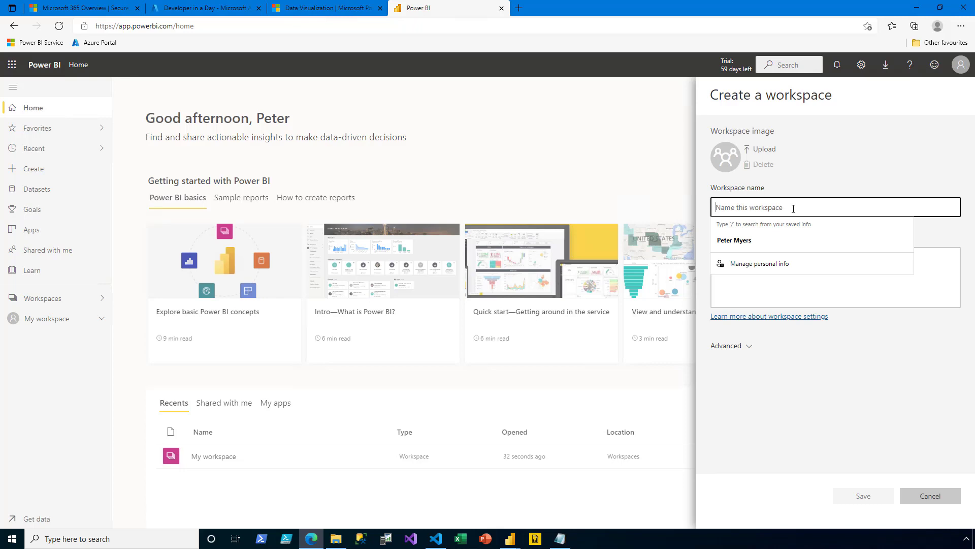
text(Sales R)
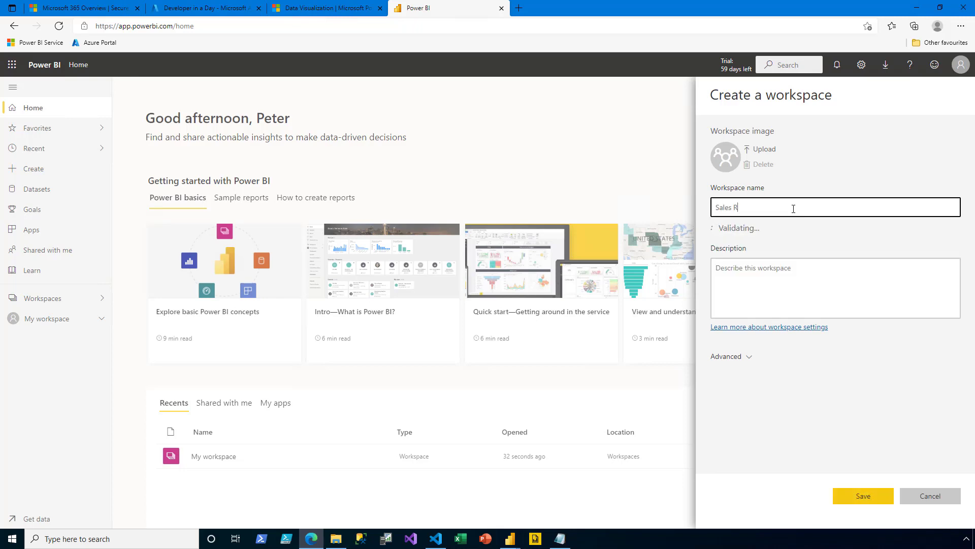
text(eports)
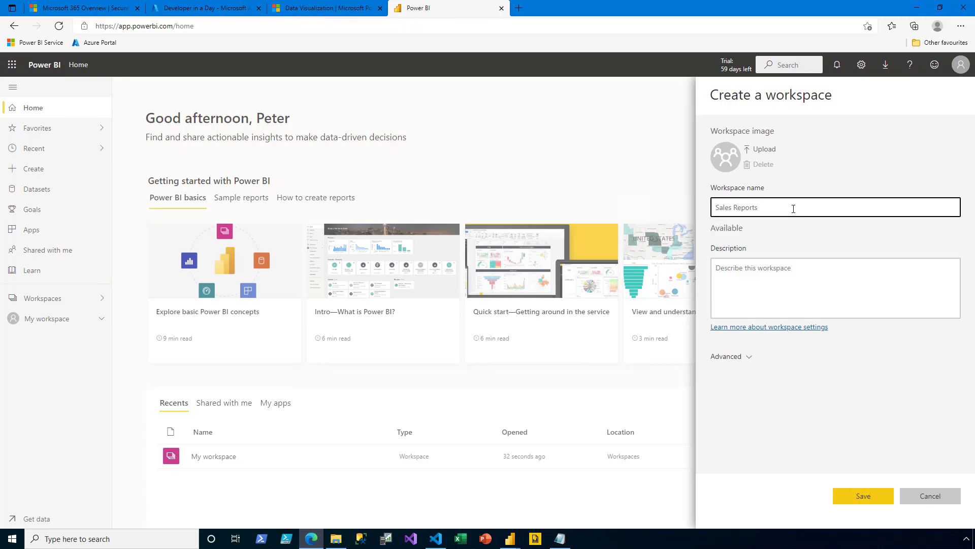
mouse_move(863, 495)
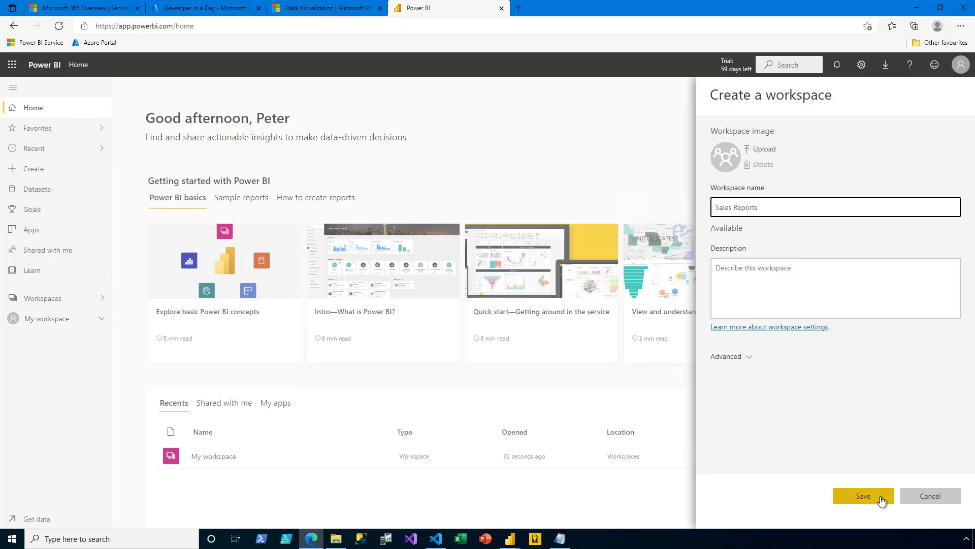
click(863, 496)
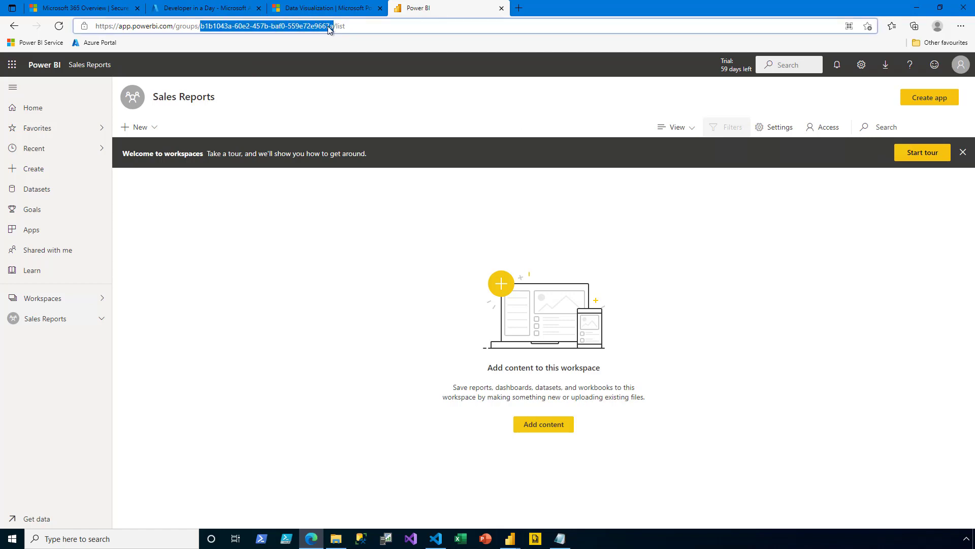
mouse_move(539, 366)
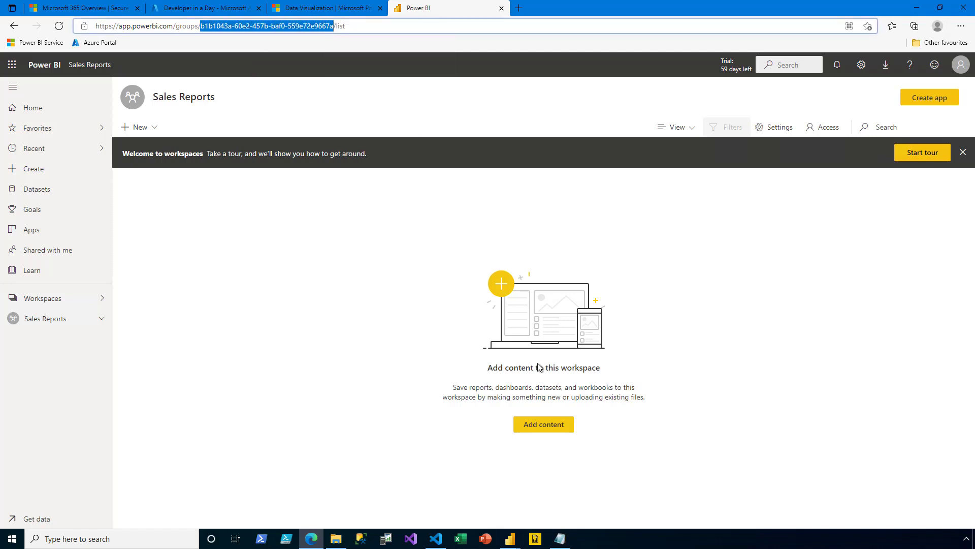
Paste the copied workspace ID after Workspace ID in the Notepad settings file
click(559, 538)
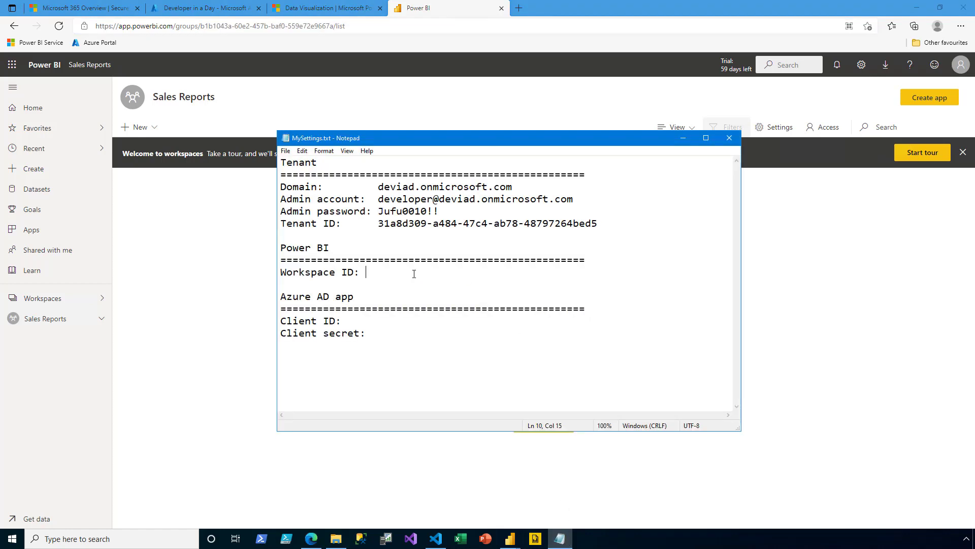
right_click(378, 272)
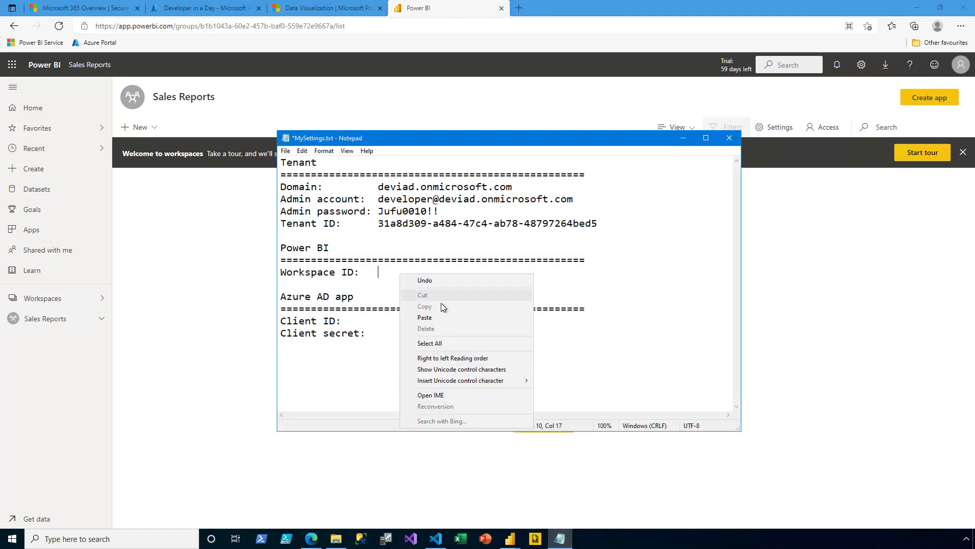
click(425, 316)
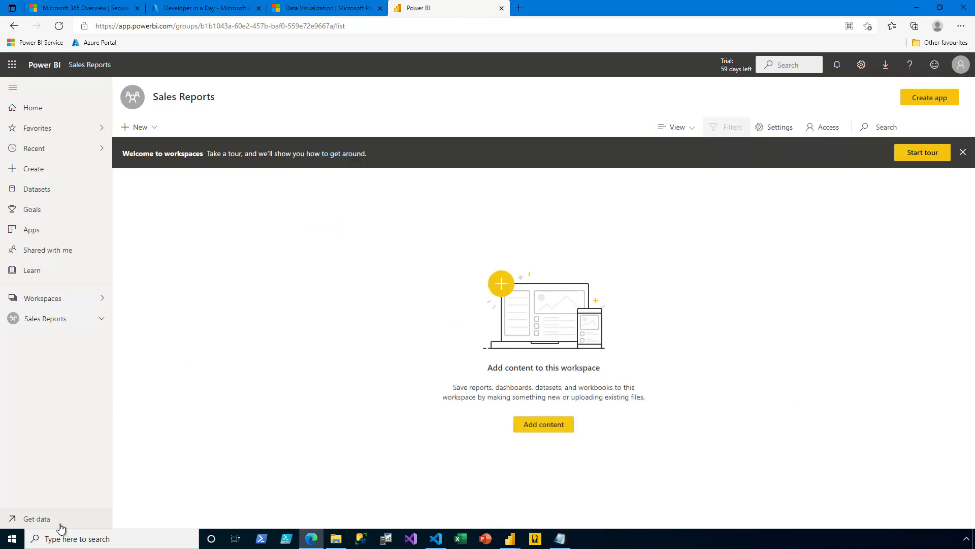
In Power BI, start a Get data import of a local file
click(35, 518)
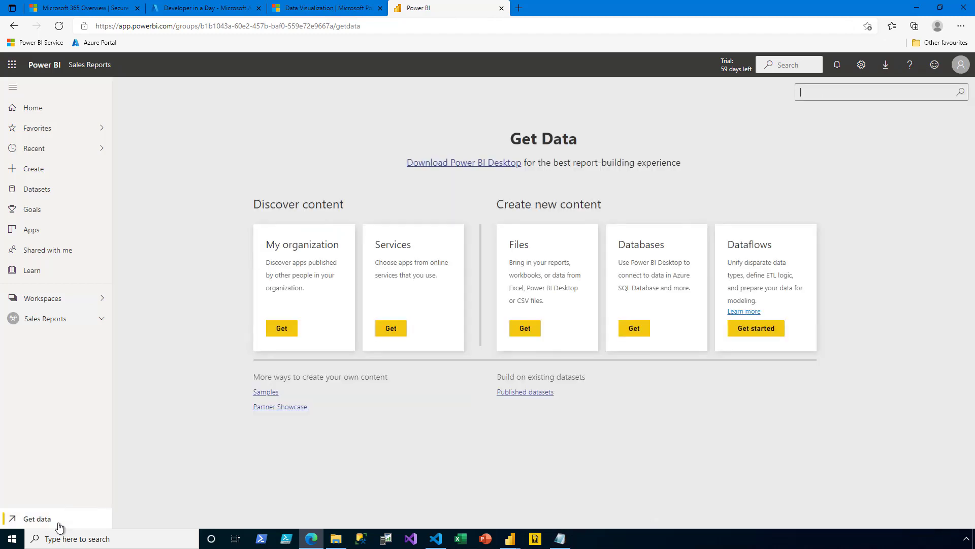
click(545, 328)
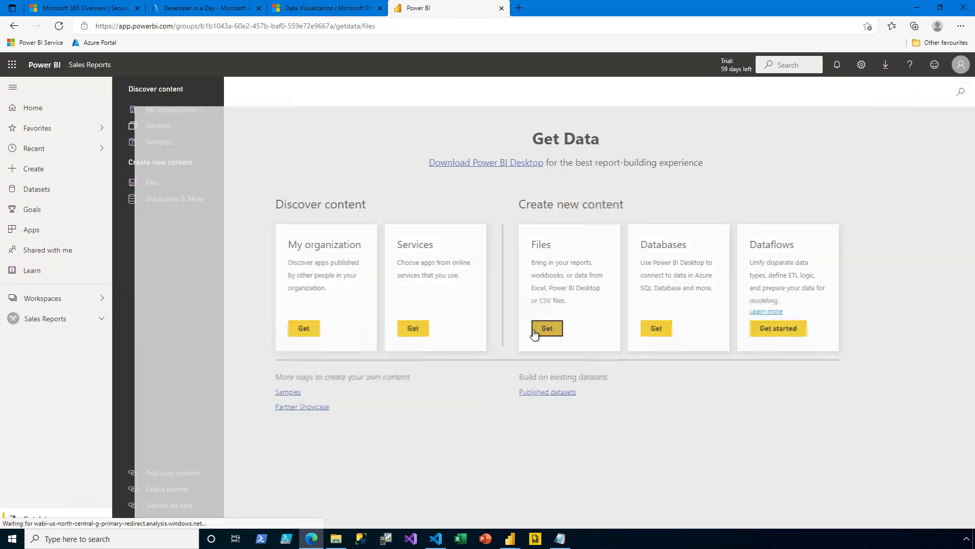
click(546, 328)
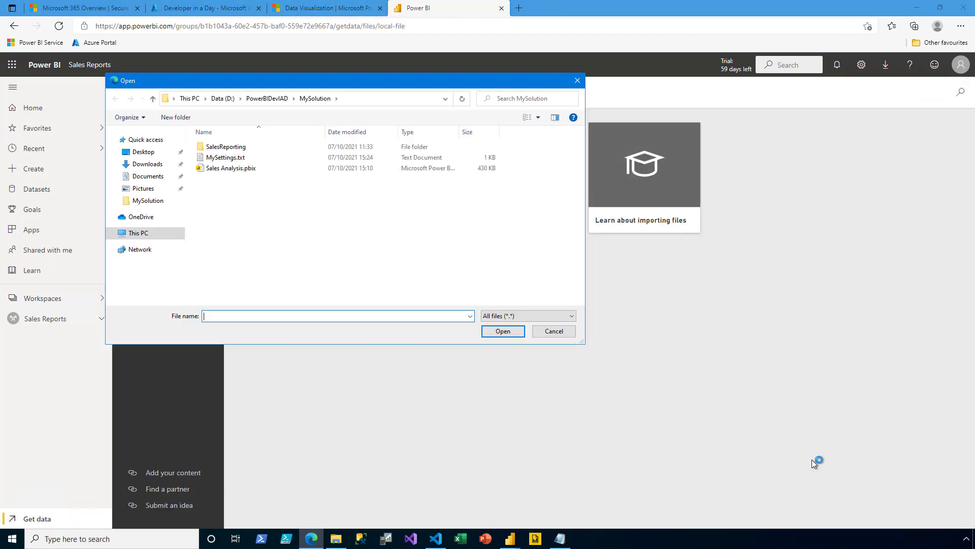
Upload Sales Analysis.pbix from the MySolution folder into the workspace
click(230, 168)
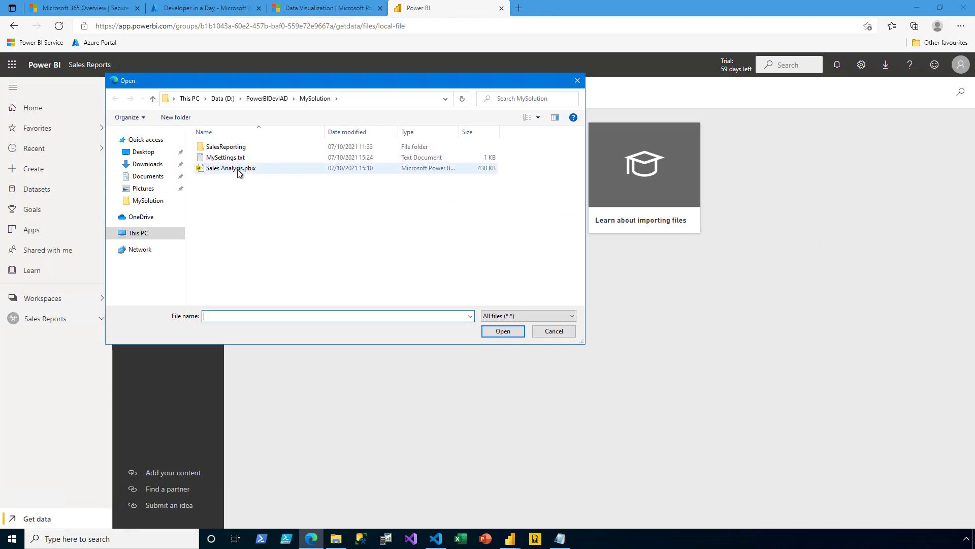
click(230, 168)
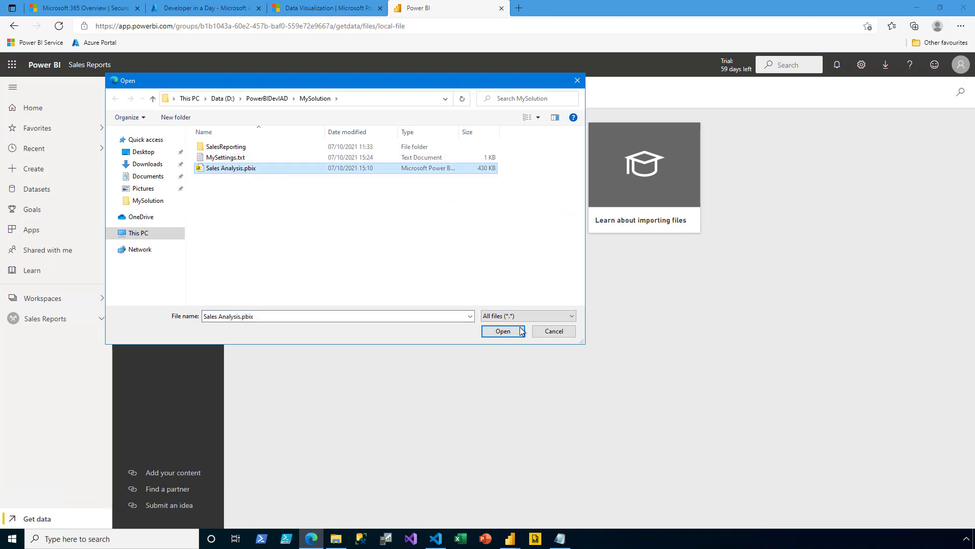
click(503, 330)
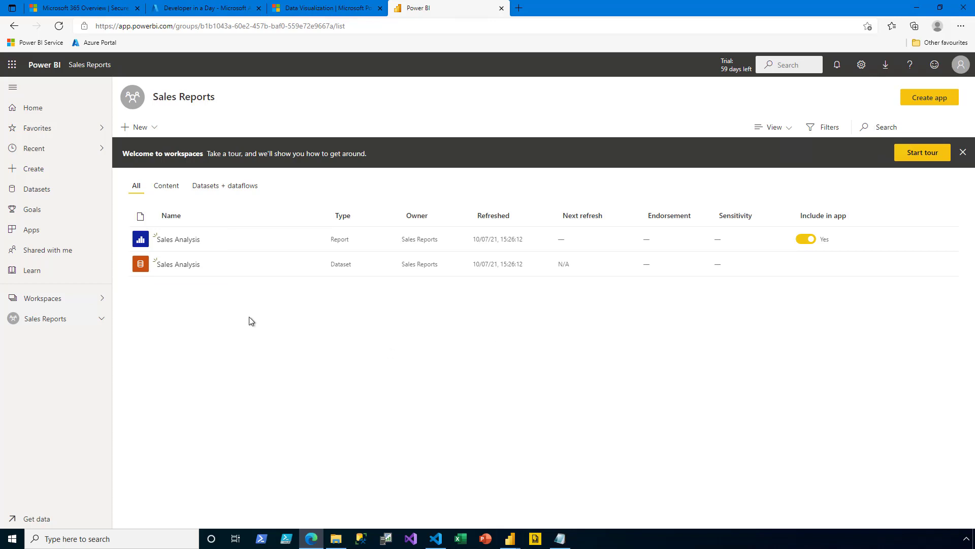
Open Sales Analysis, try year CY2019 then CY2020, and expand 4CAX-B Helicopter by Region
click(176, 238)
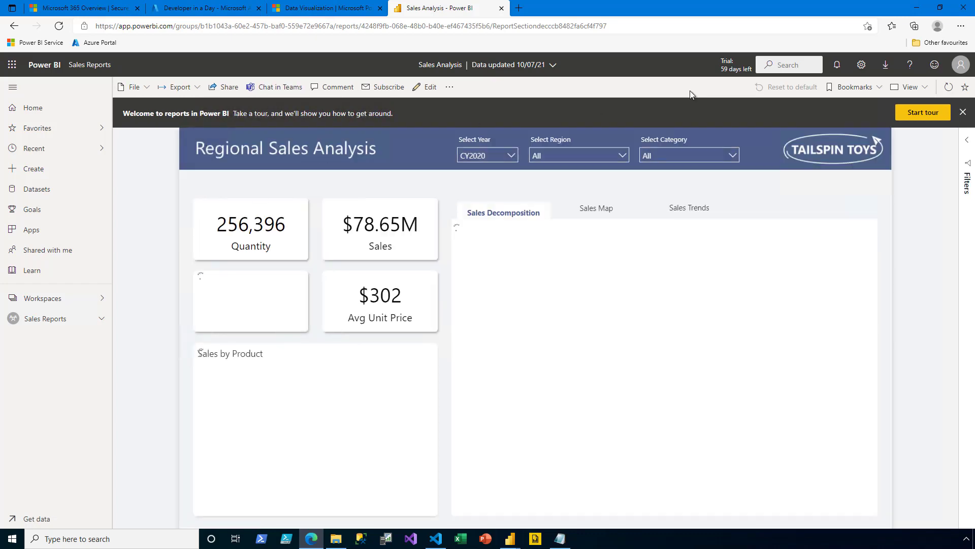
click(963, 111)
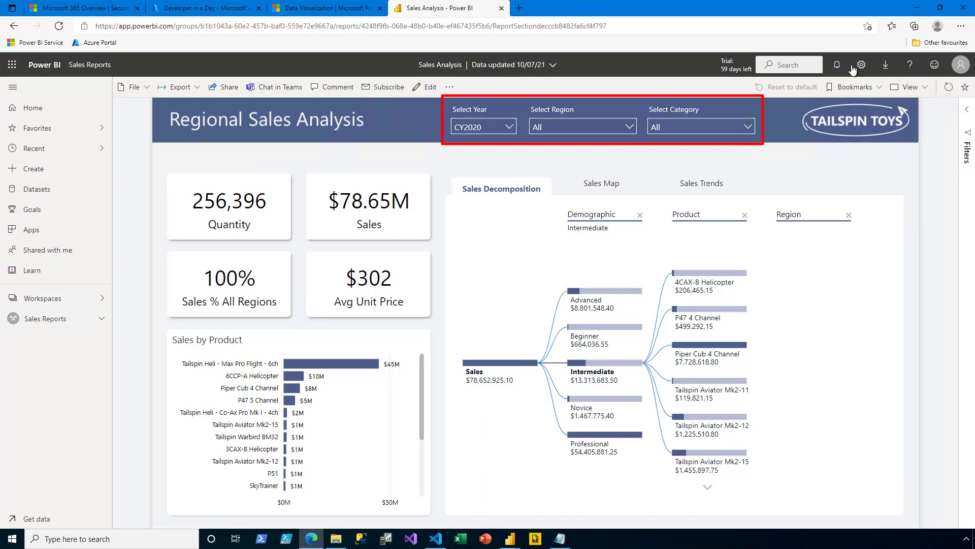
click(483, 127)
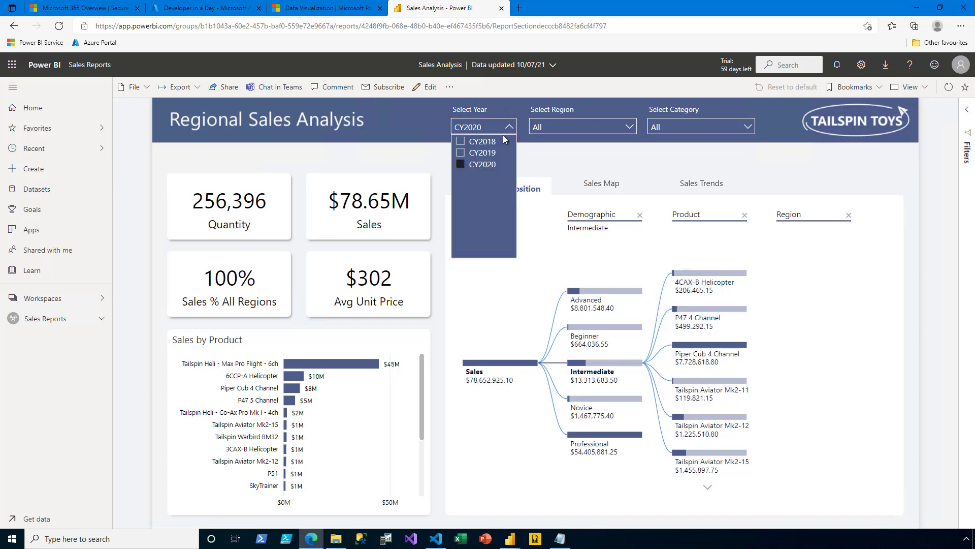
click(483, 153)
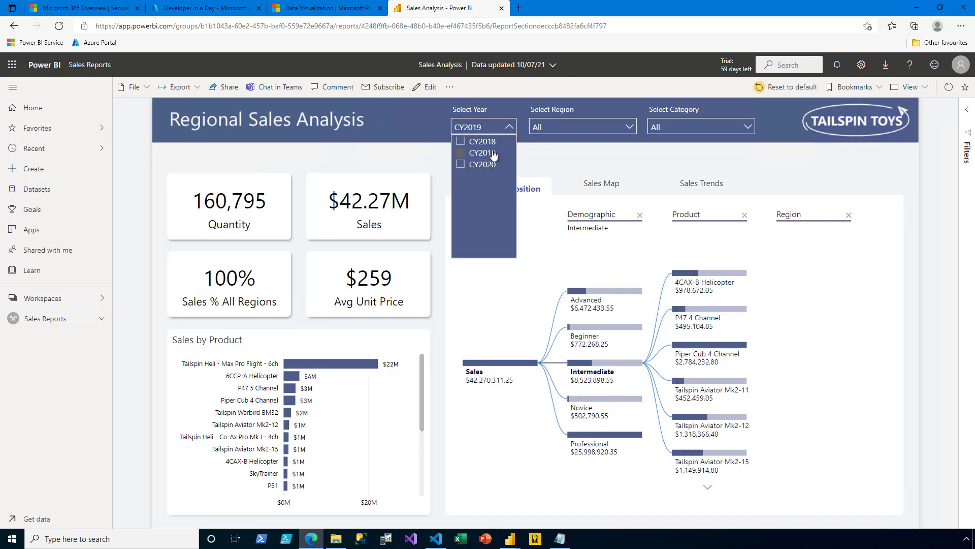
click(461, 164)
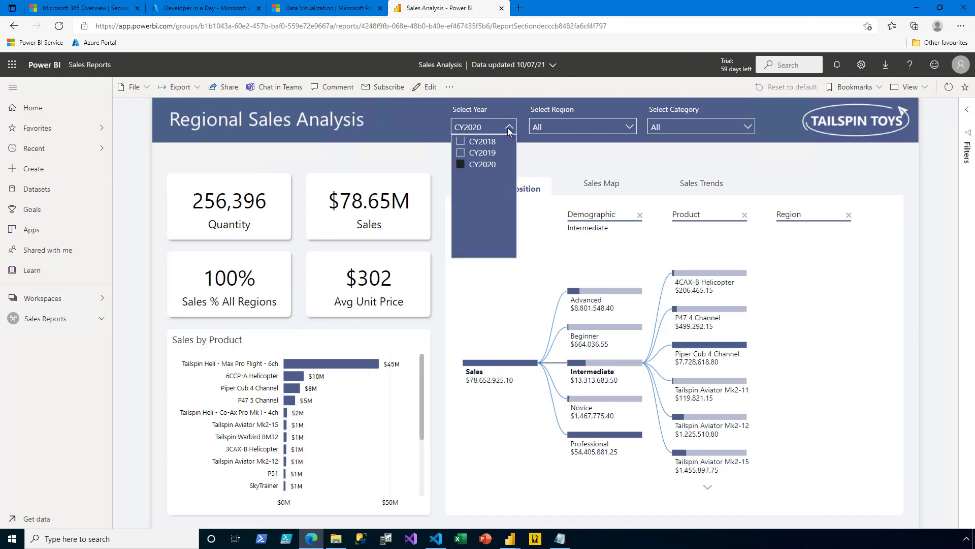
click(628, 127)
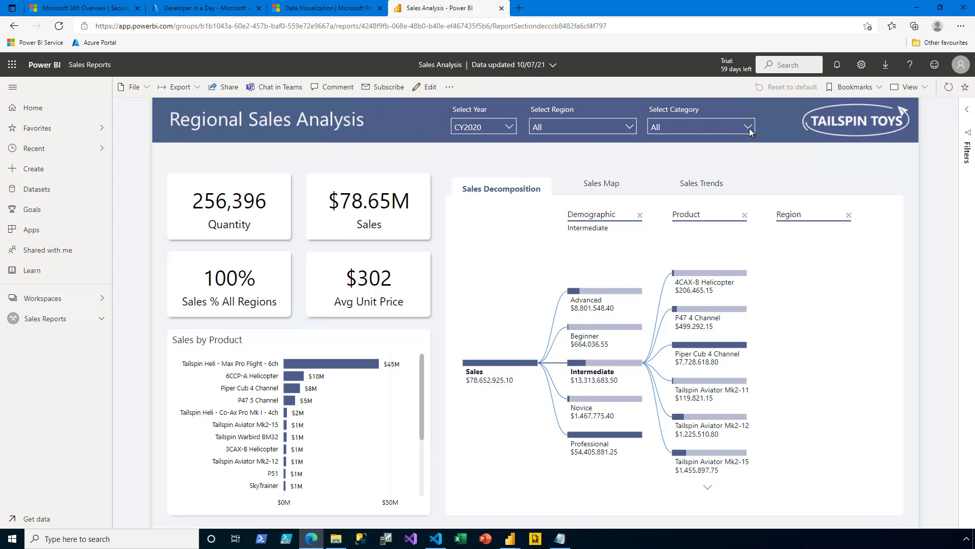
mouse_move(895, 155)
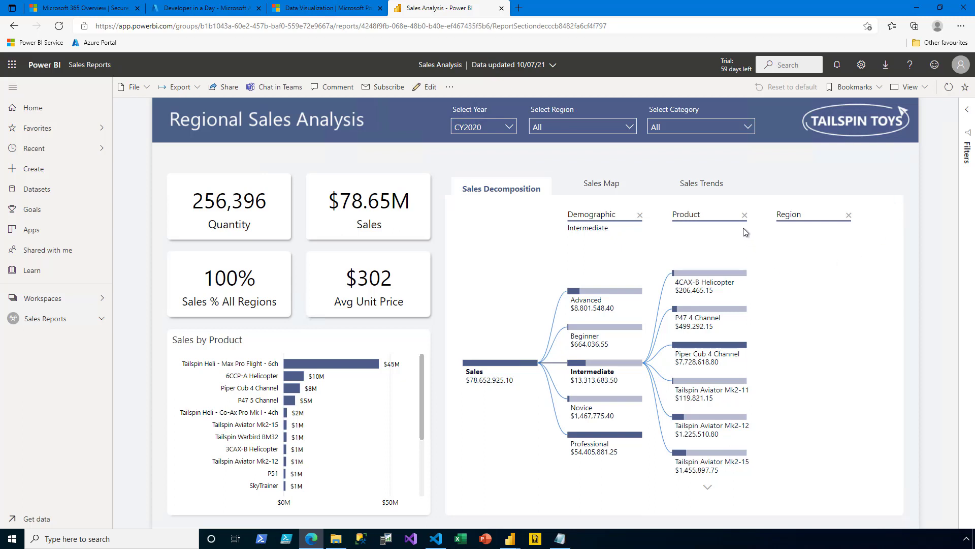
mouse_move(752, 278)
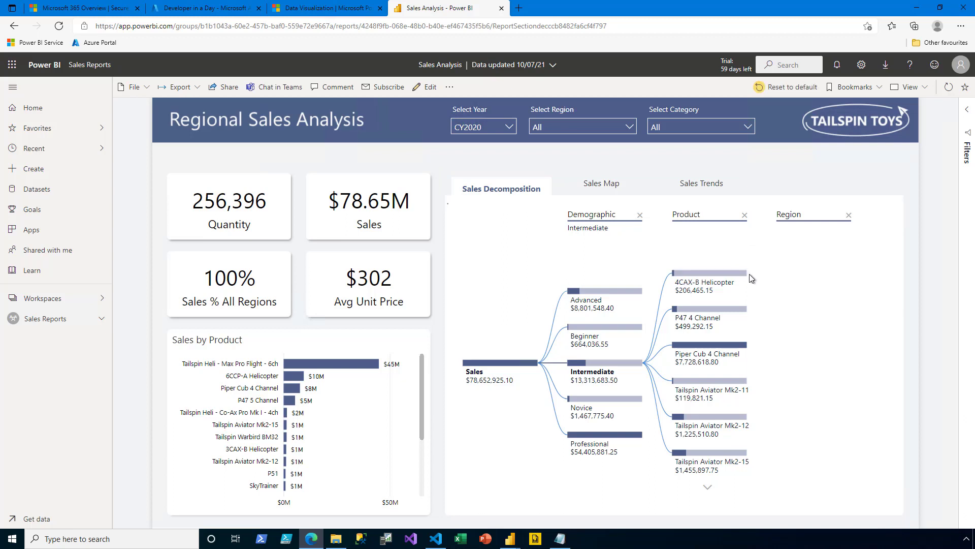
click(706, 281)
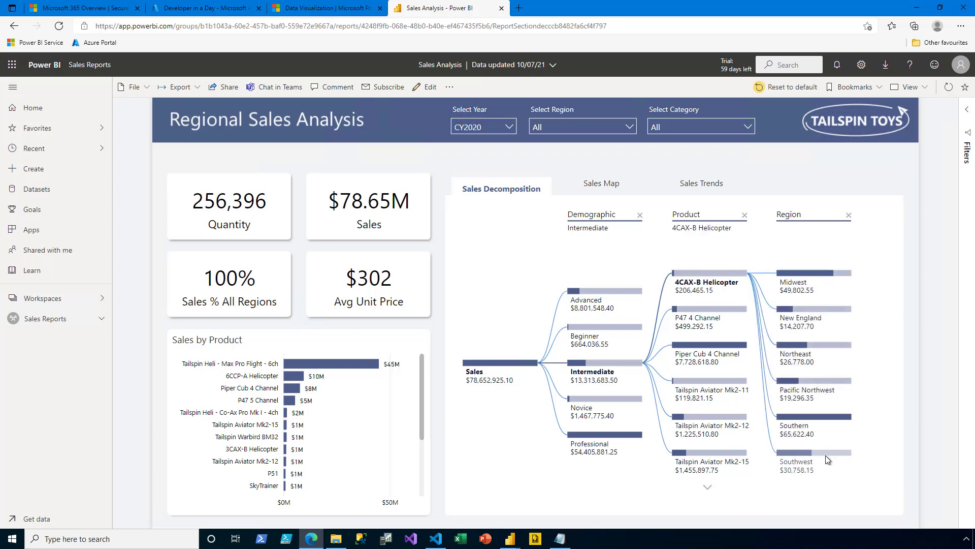
mouse_move(614, 192)
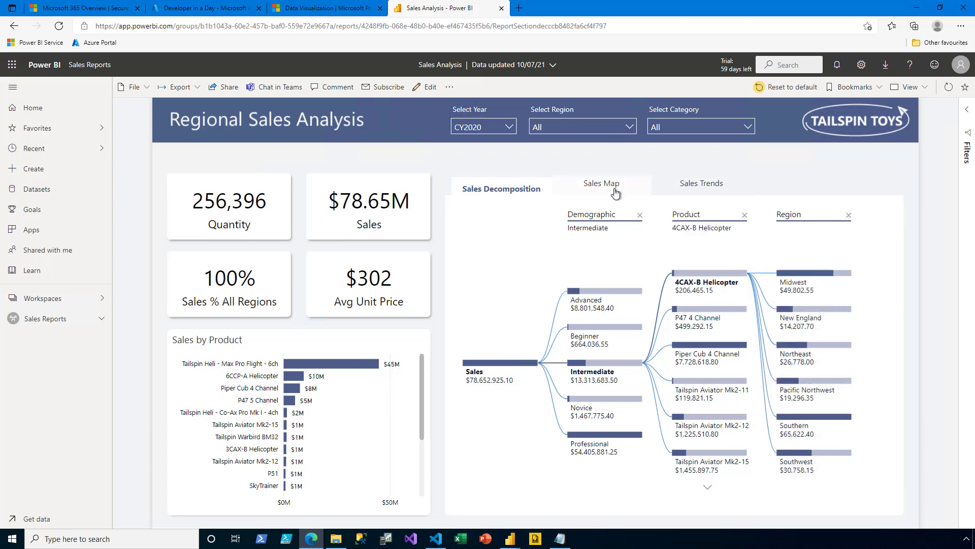
View the Sales Map page, then switch to the Sales Trends page
click(601, 183)
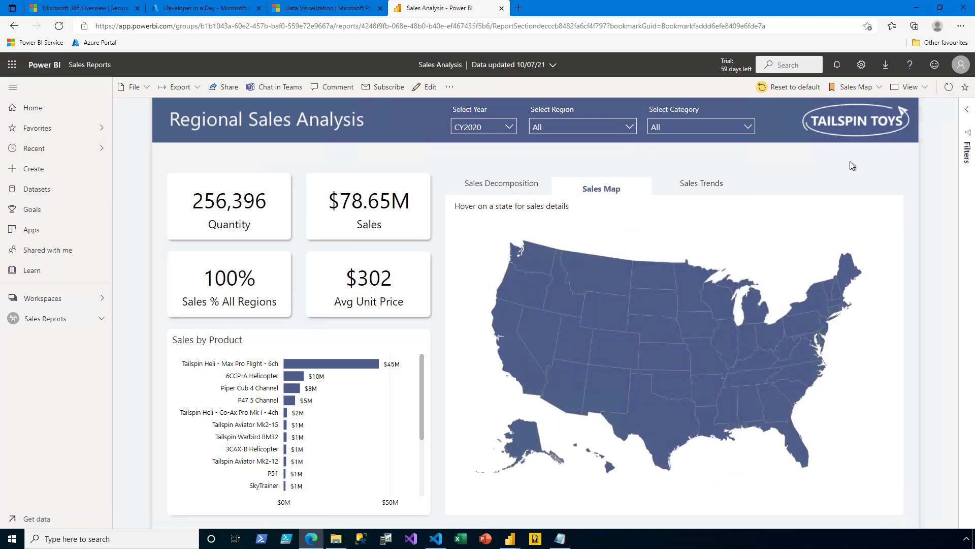
mouse_move(515, 323)
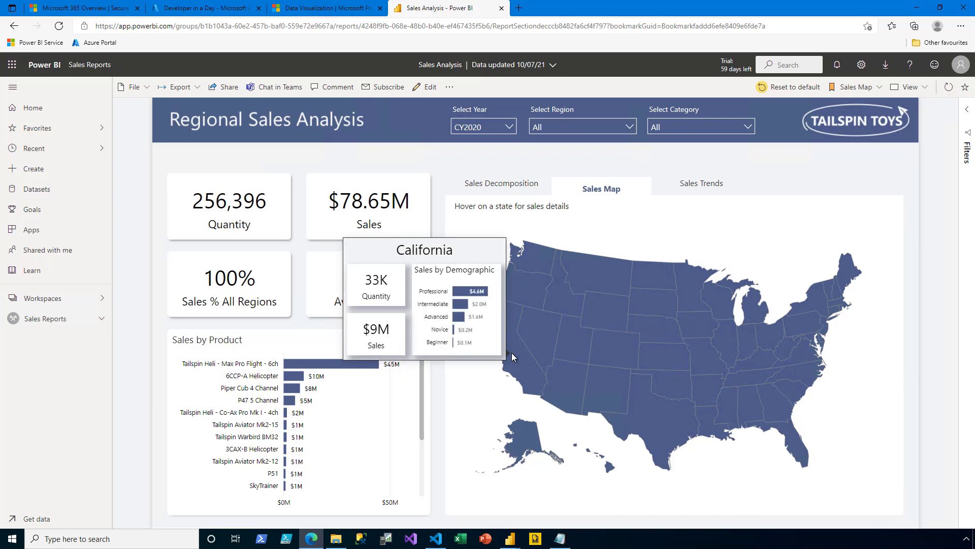
mouse_move(630, 192)
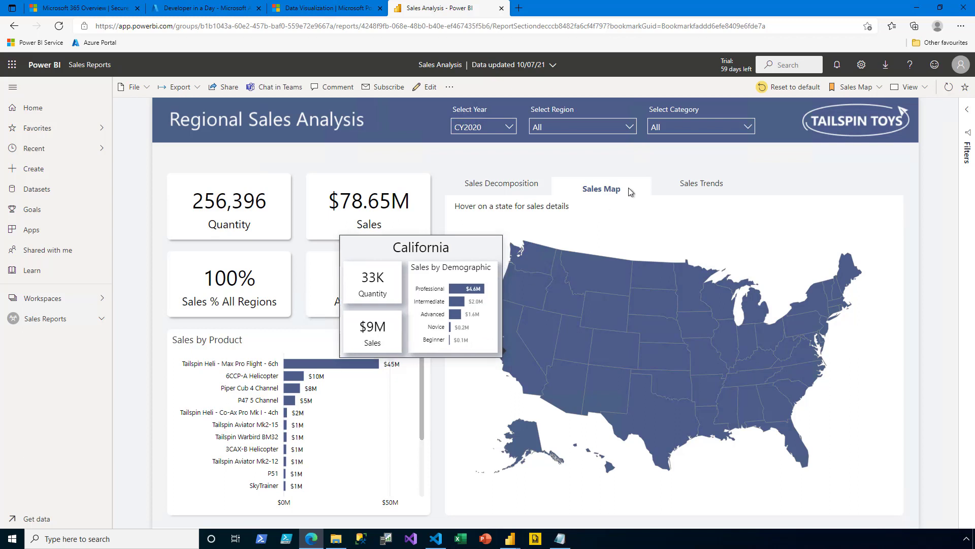
click(701, 183)
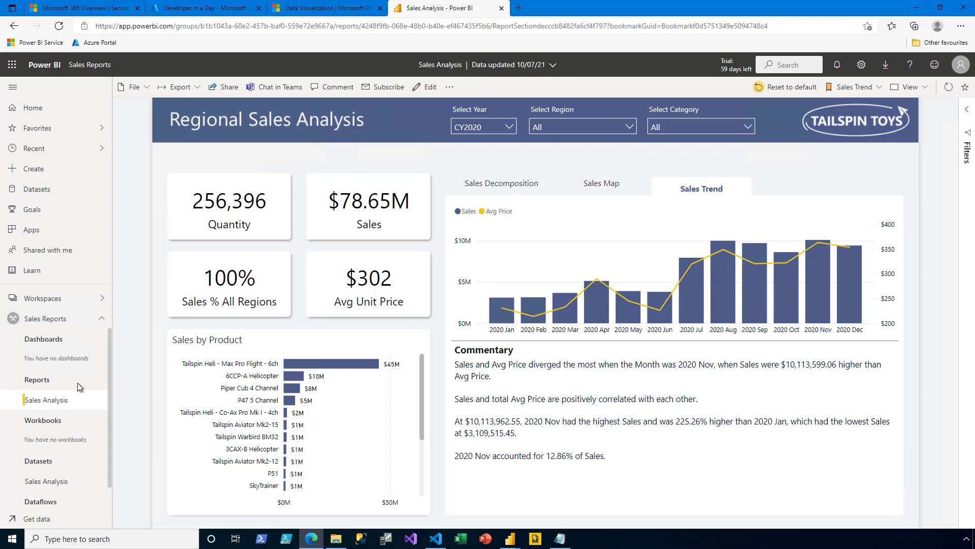
Open the Sales Analysis dataset and create a blank report from scratch
click(46, 481)
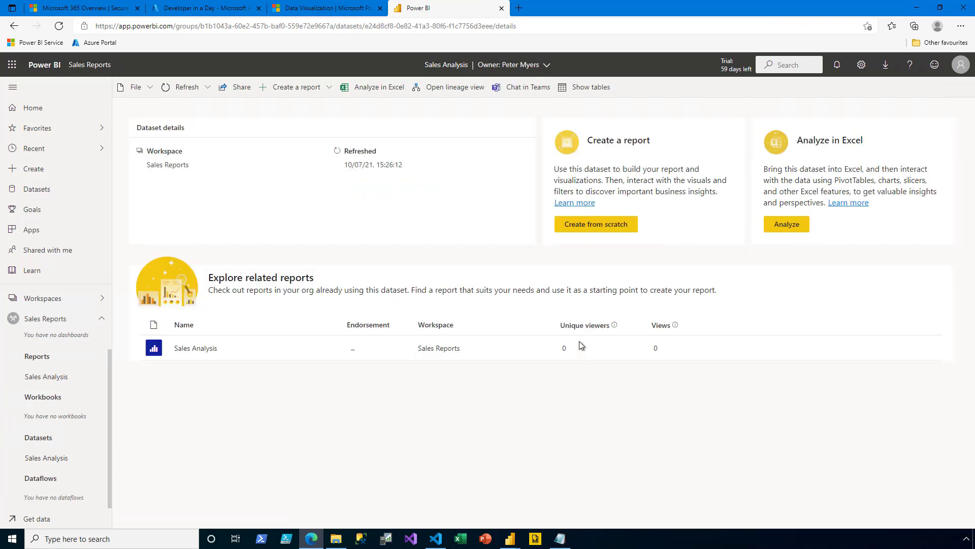
mouse_move(615, 224)
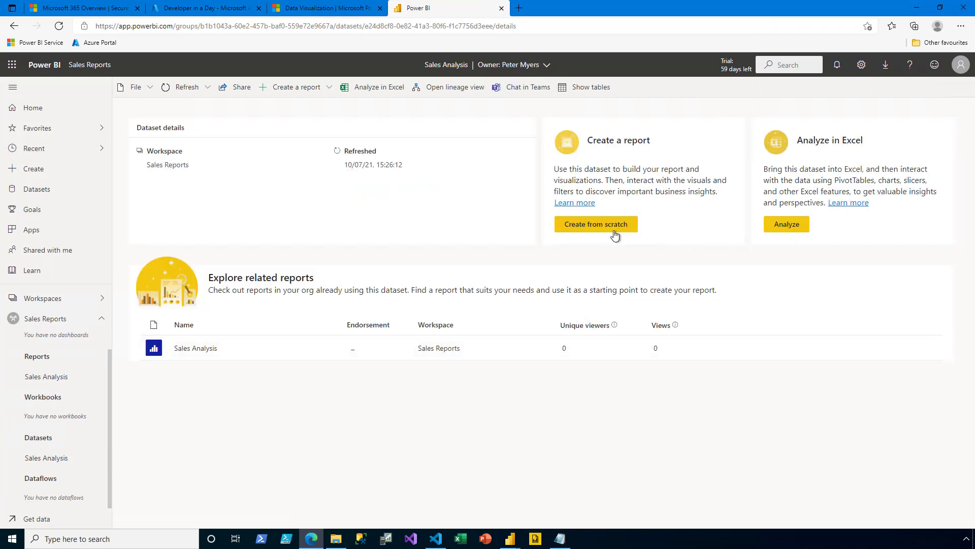
click(595, 224)
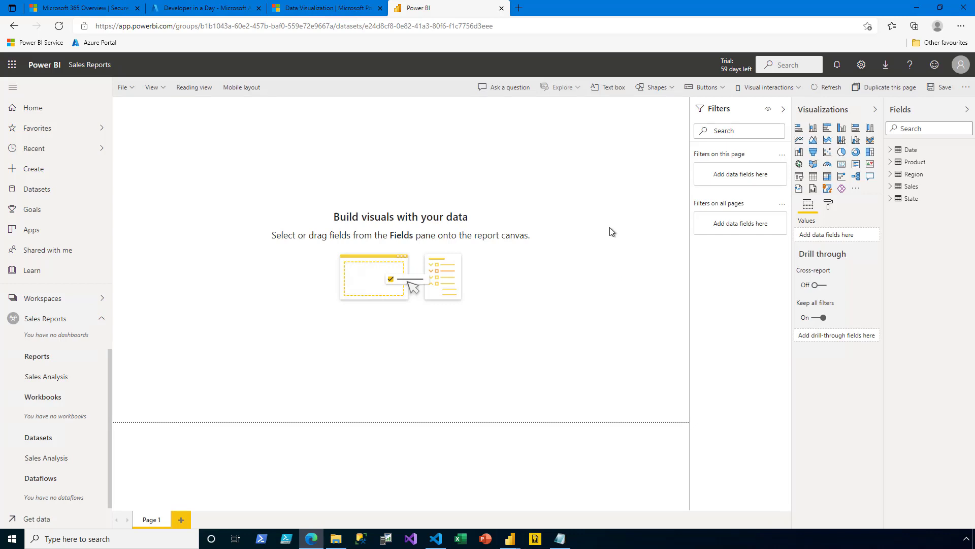
Add a Map visual plotting State from the State table, with bubbles sized by Sales, and save
click(799, 164)
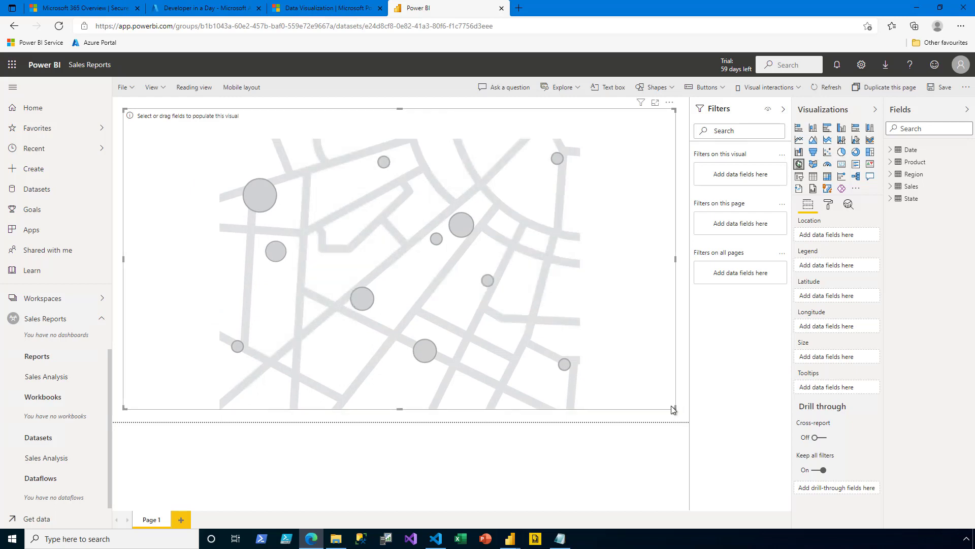
click(894, 198)
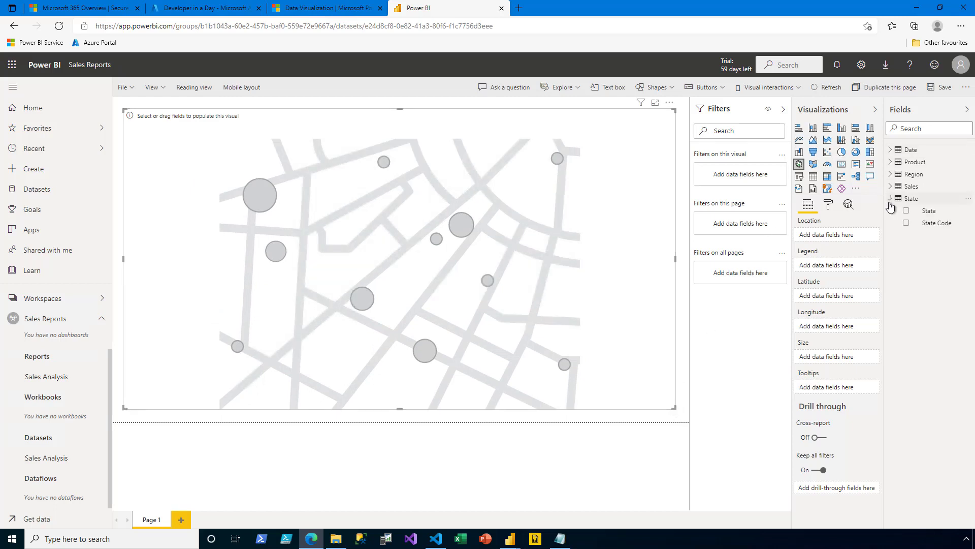
click(907, 210)
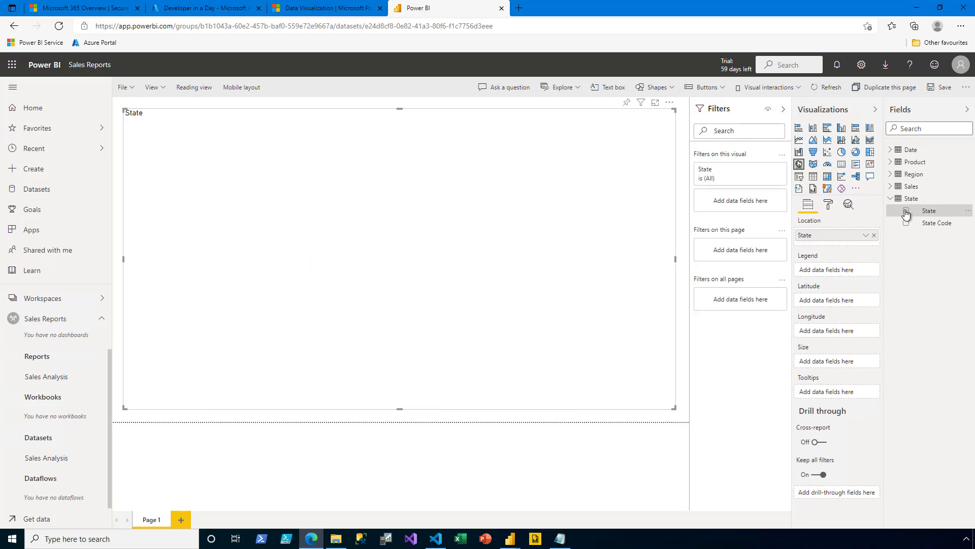
click(930, 211)
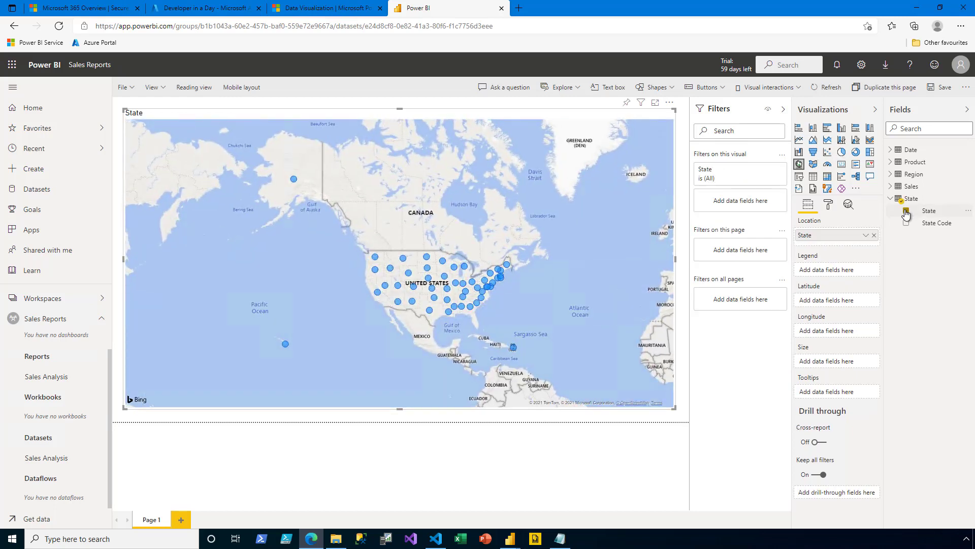
click(912, 186)
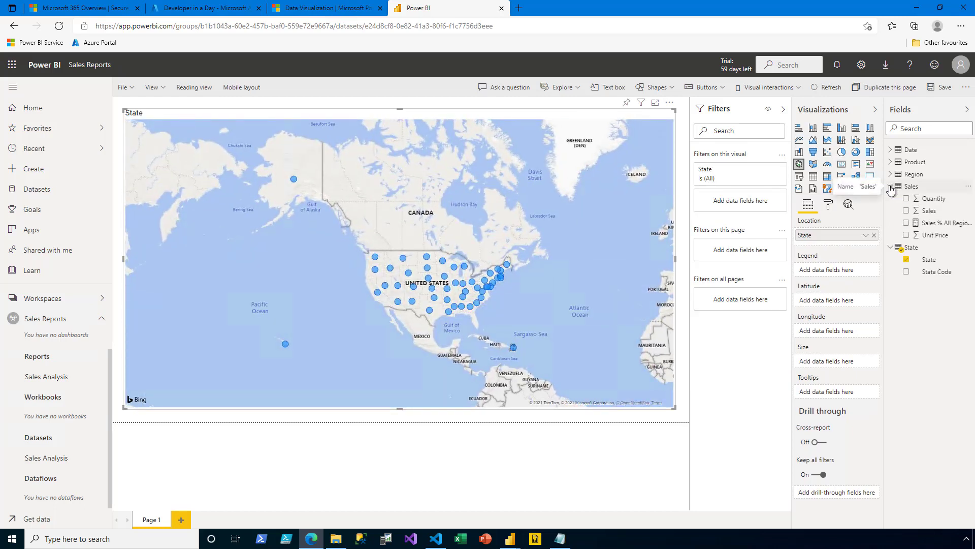
click(906, 210)
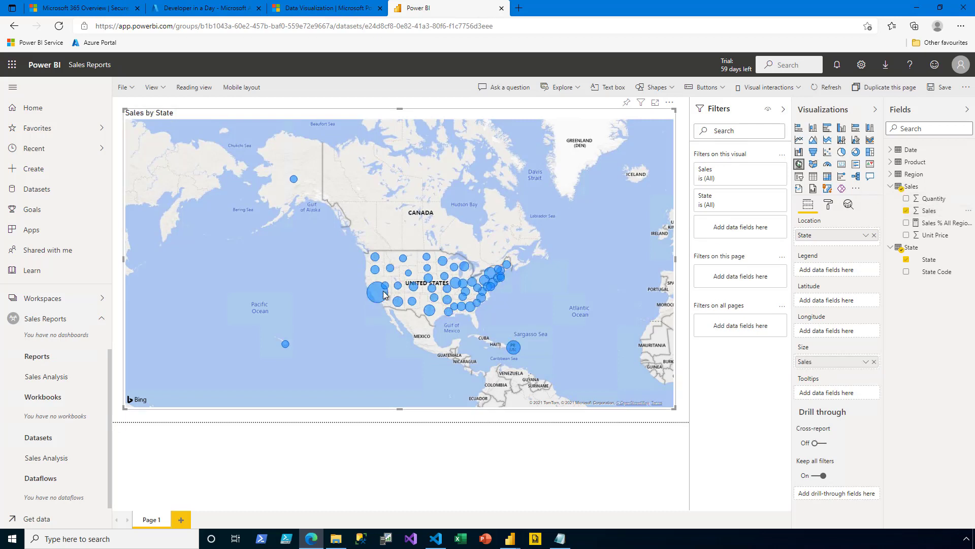
mouse_move(375, 292)
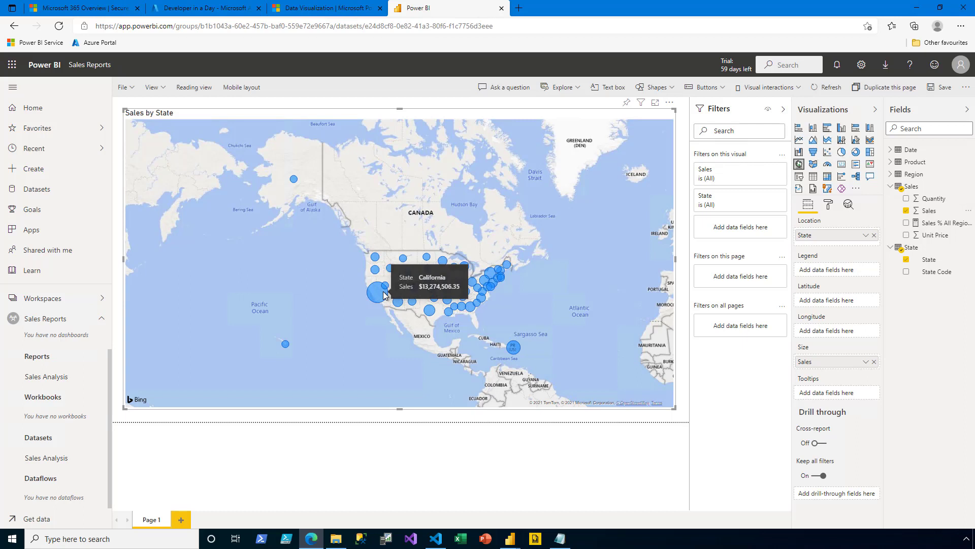
mouse_move(405, 313)
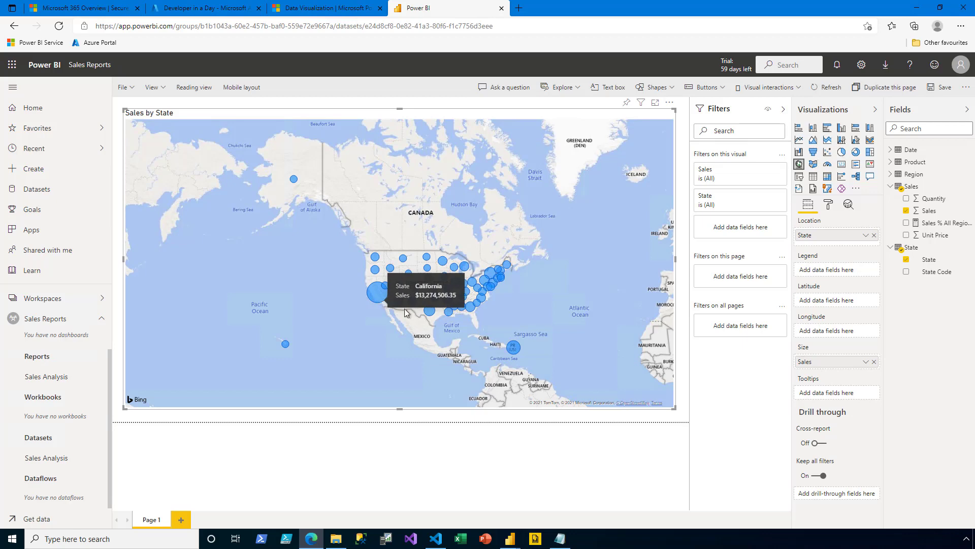
click(943, 87)
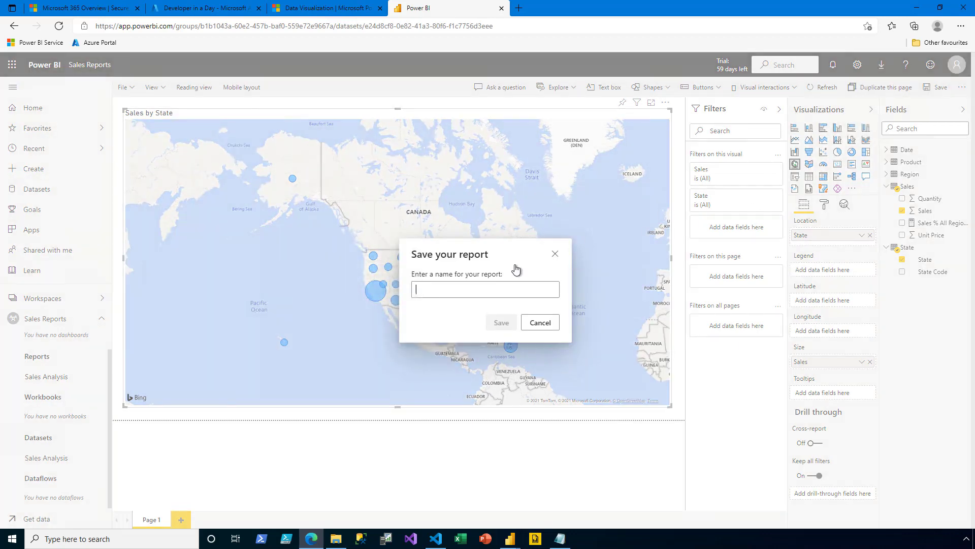
Save the report as 'Sales Map' and view the Sales Reports workspace contents
text(Sales)
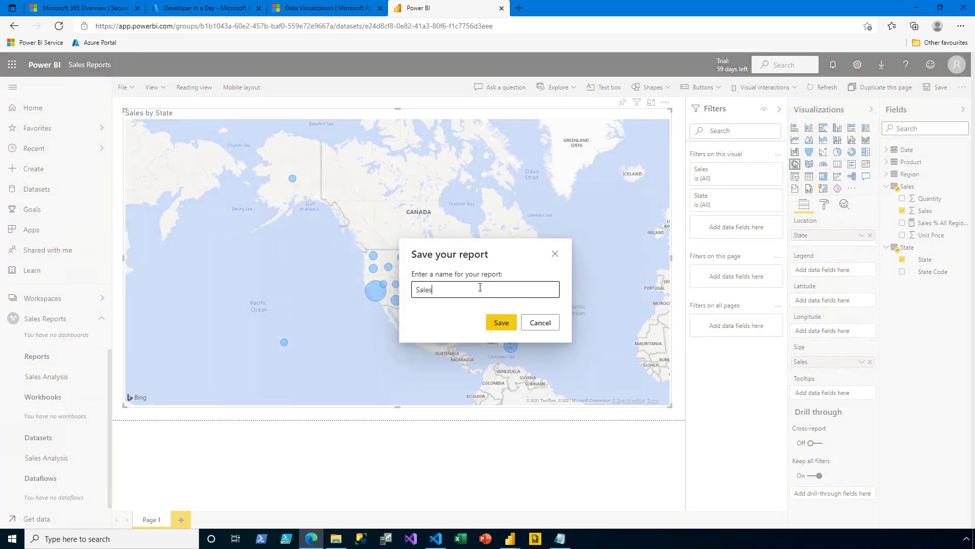
text(Map)
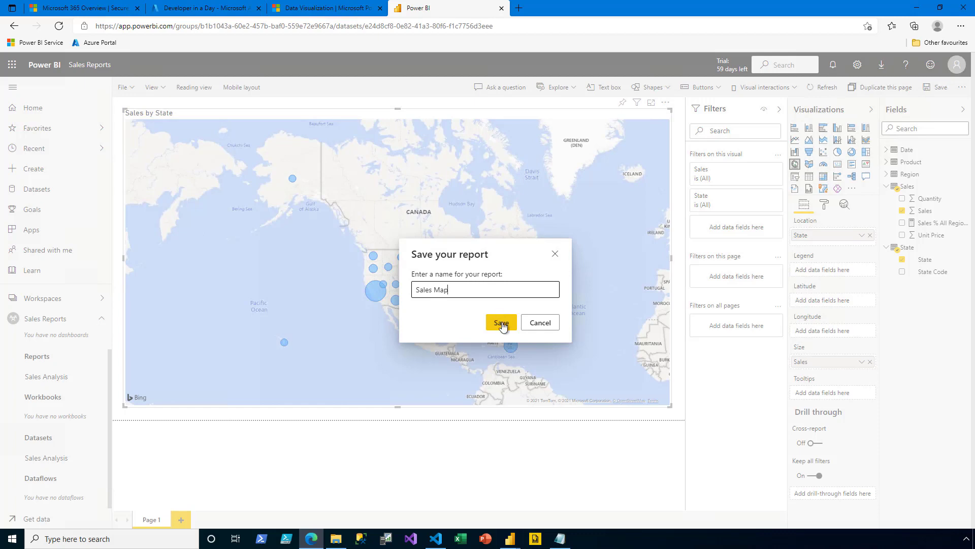
click(501, 322)
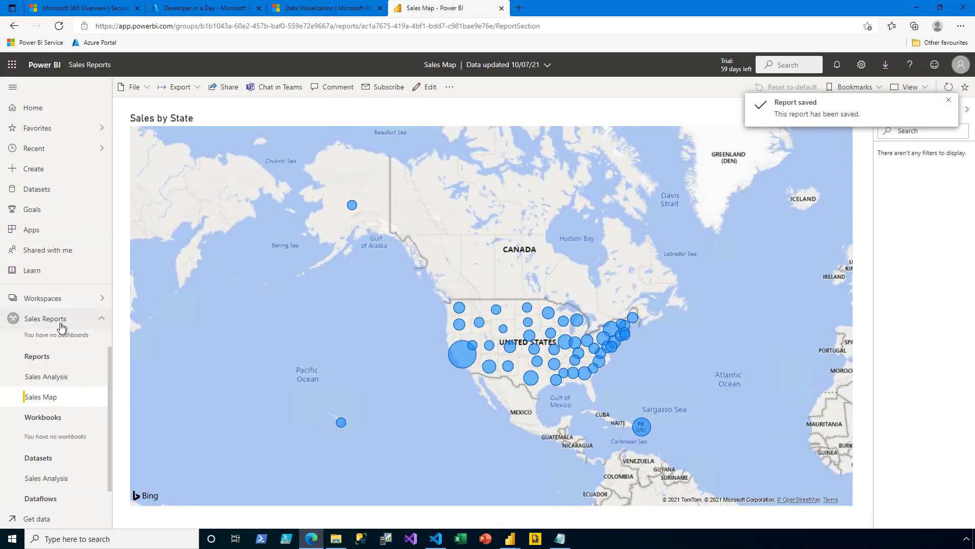
click(44, 318)
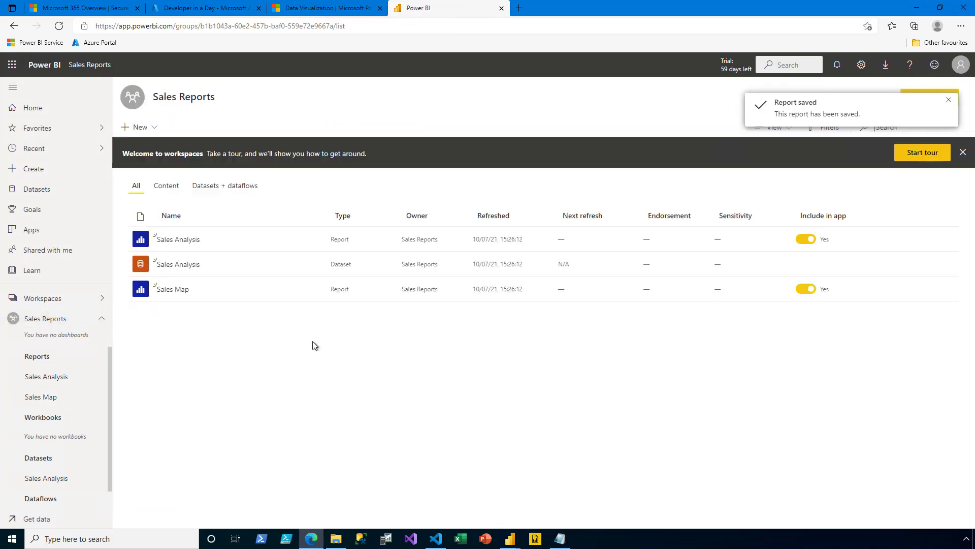